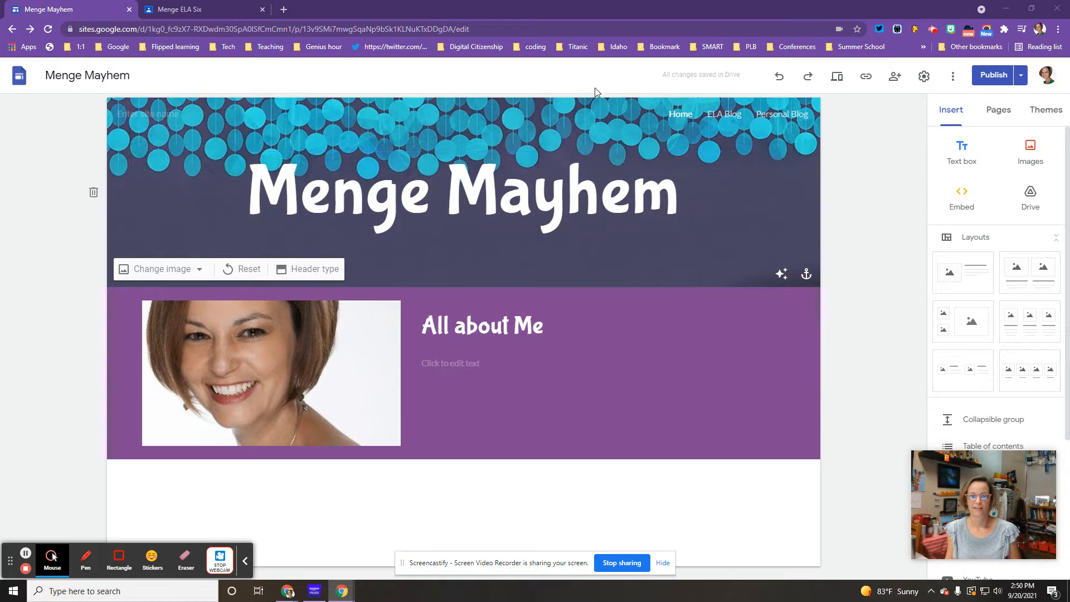
pyautogui.moveTo(806, 273)
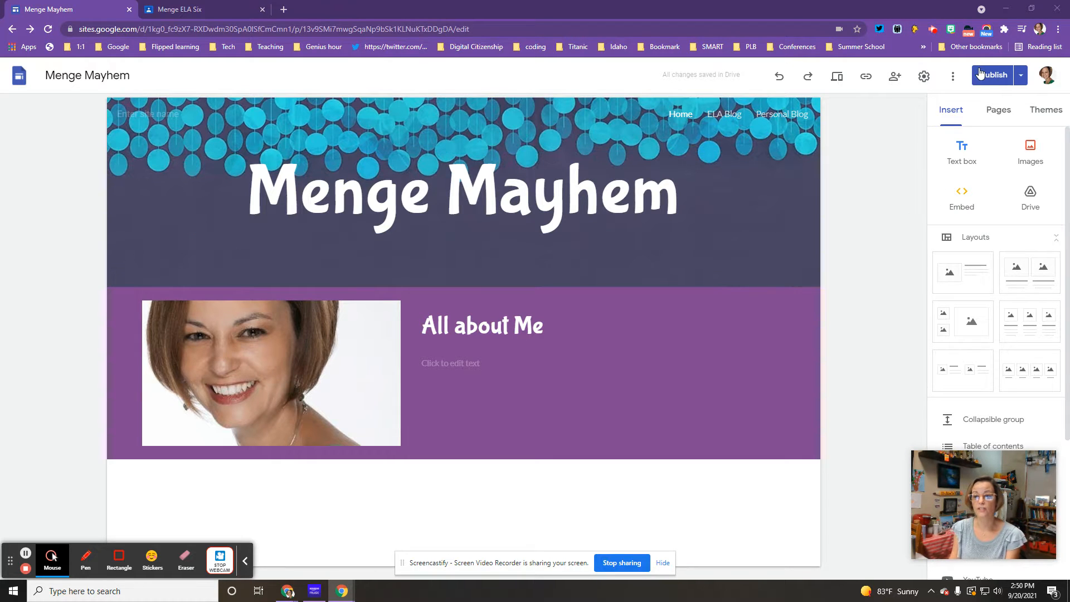
# - Open the ELA Blog page from the site navigation
pyautogui.click(992, 75)
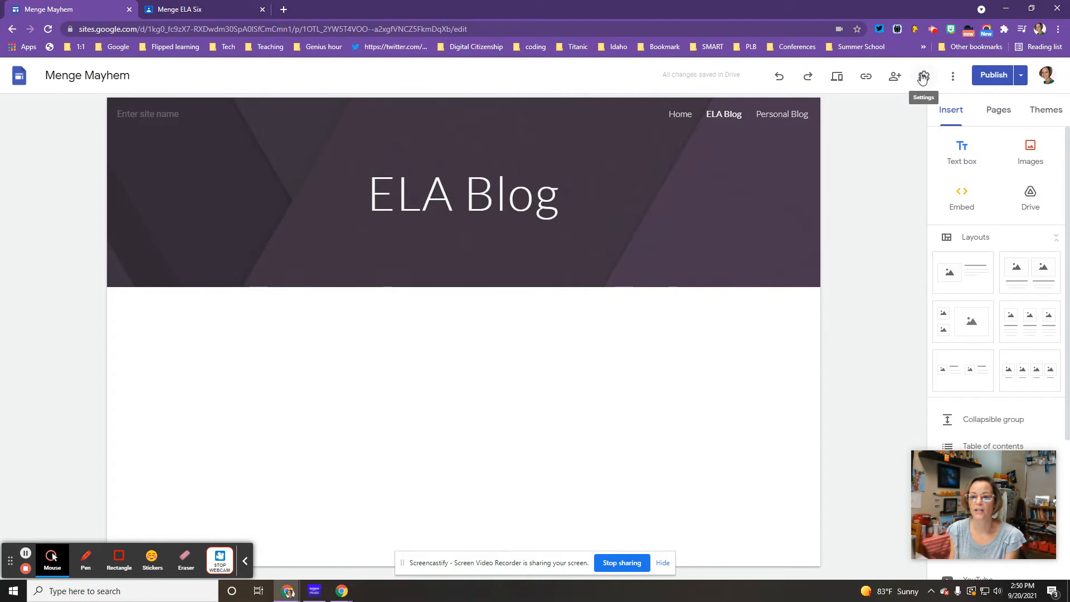
pyautogui.click(866, 77)
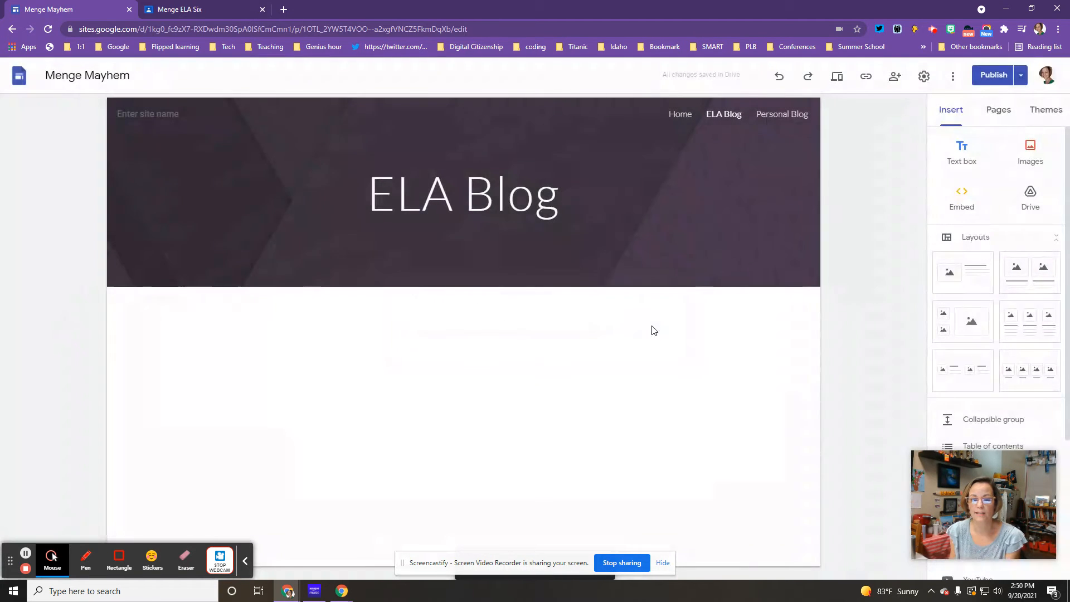
# - Switch to the ELA Six Classroom tab and open the 'Creating a Blog' assignment
pyautogui.click(189, 10)
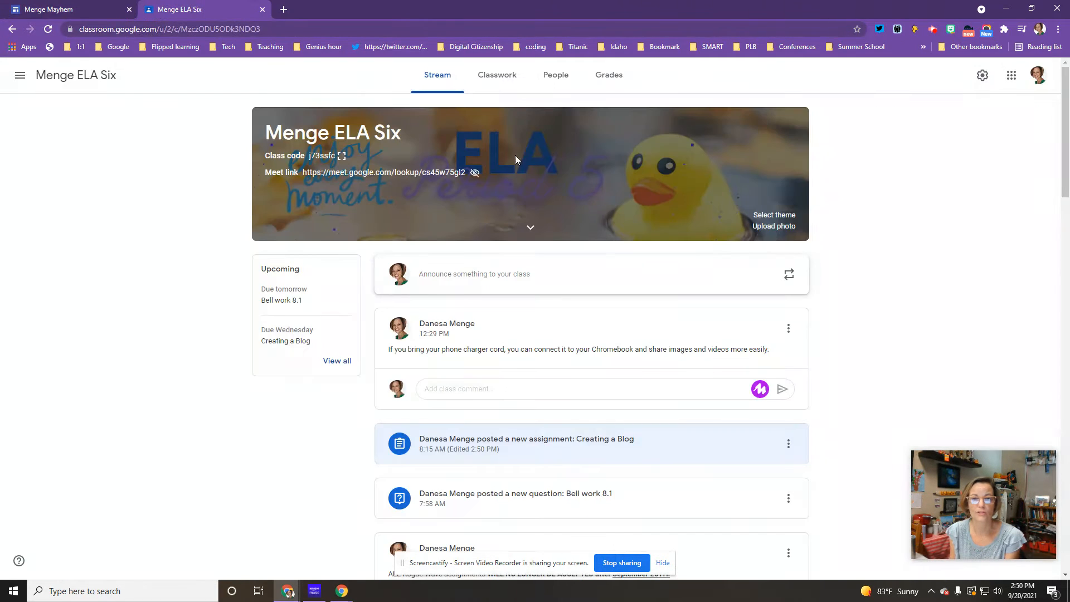
pyautogui.click(1011, 75)
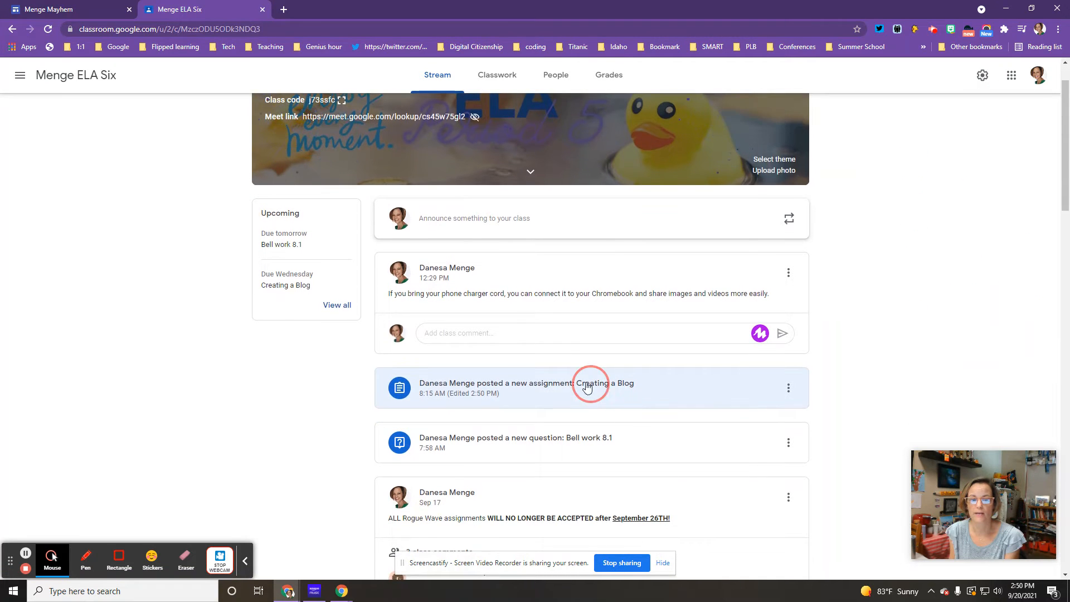
pyautogui.click(590, 386)
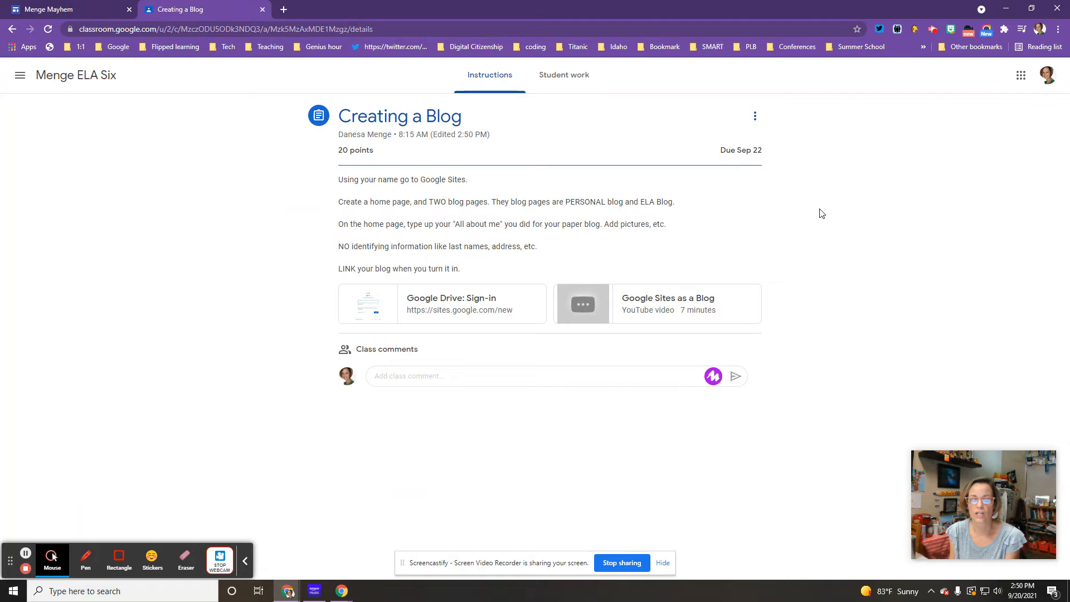
pyautogui.click(86, 560)
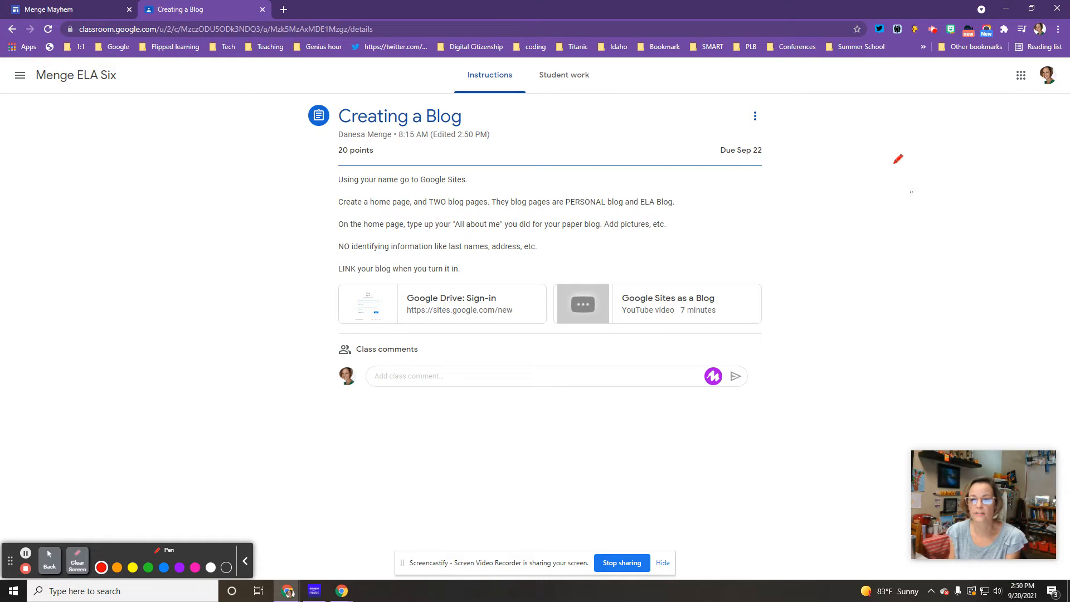
pyautogui.click(148, 567)
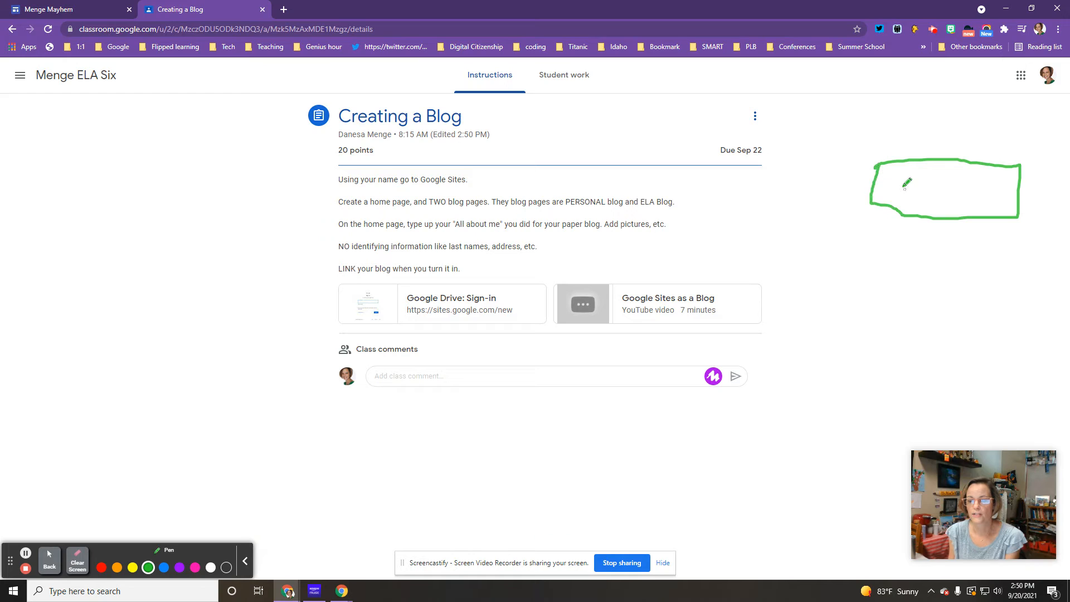
pyautogui.moveTo(901, 198); pyautogui.dragTo(918, 191)
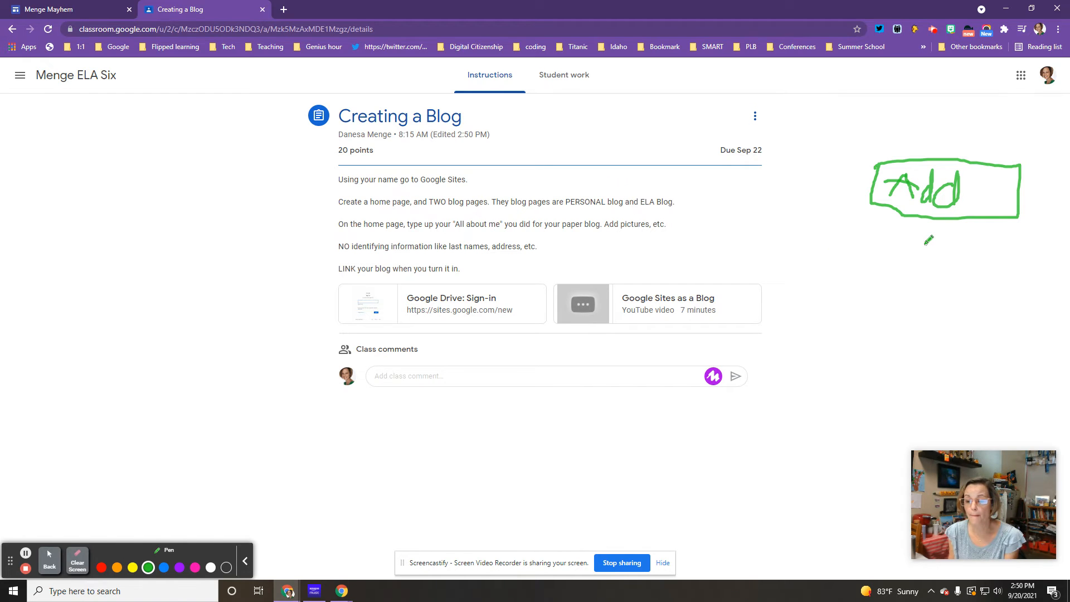
pyautogui.moveTo(77, 561)
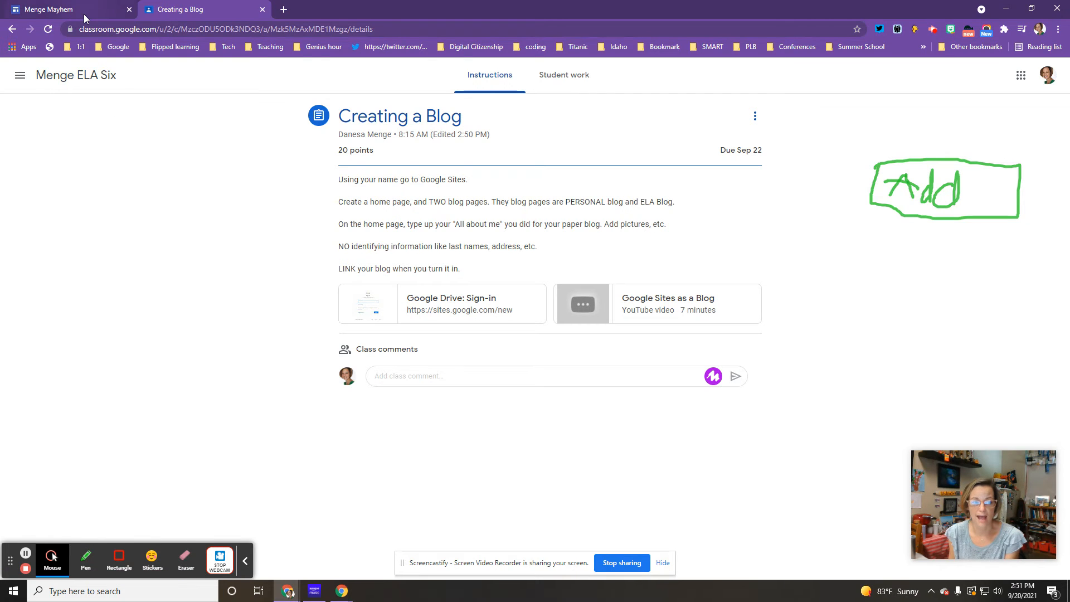
# - Open the 7th graders 2021/2022 Activity Classroom from the class list
pyautogui.click(21, 76)
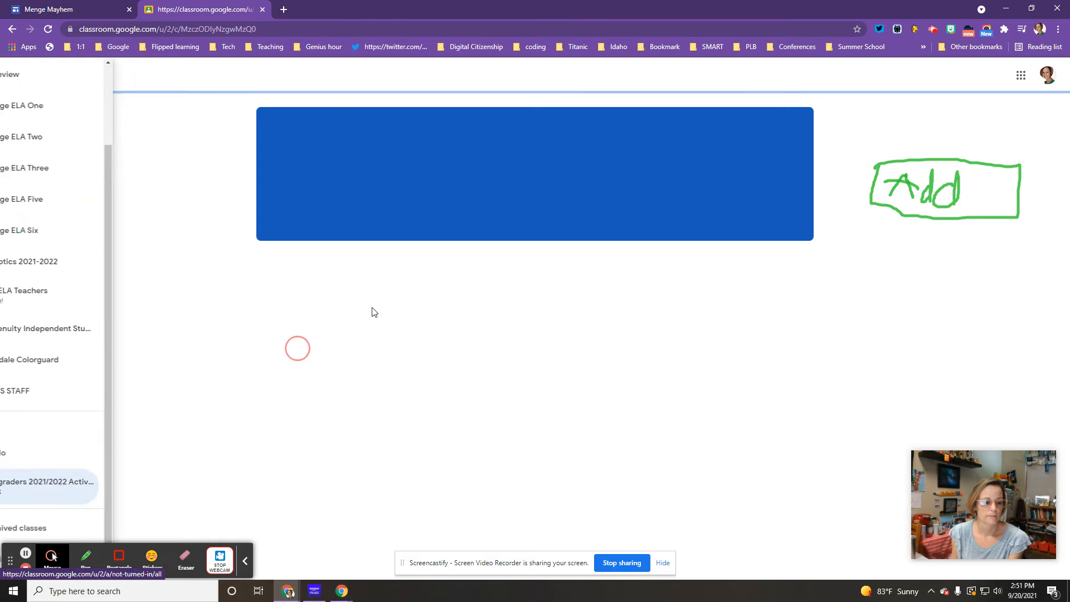
pyautogui.click(44, 486)
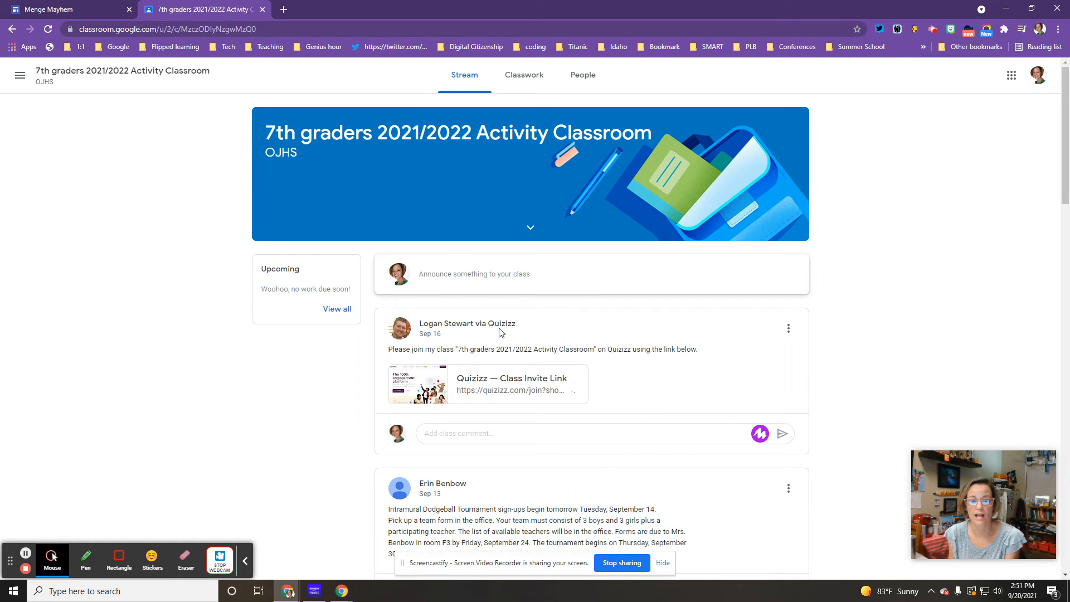
pyautogui.scroll(-3)
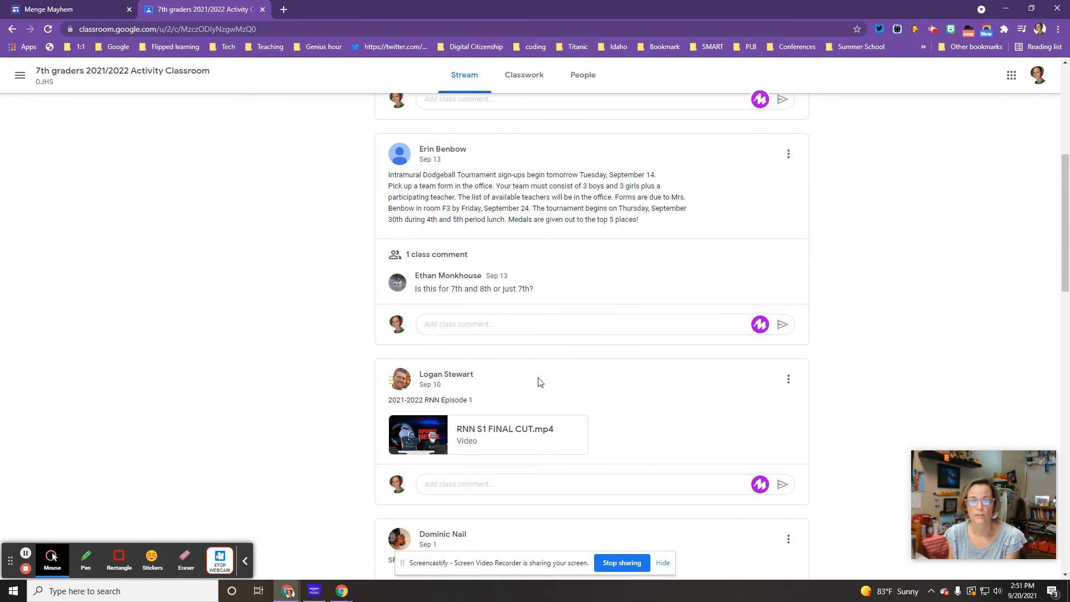
# - Expand the Dress Day Leaderboard material in Classwork
pyautogui.click(524, 75)
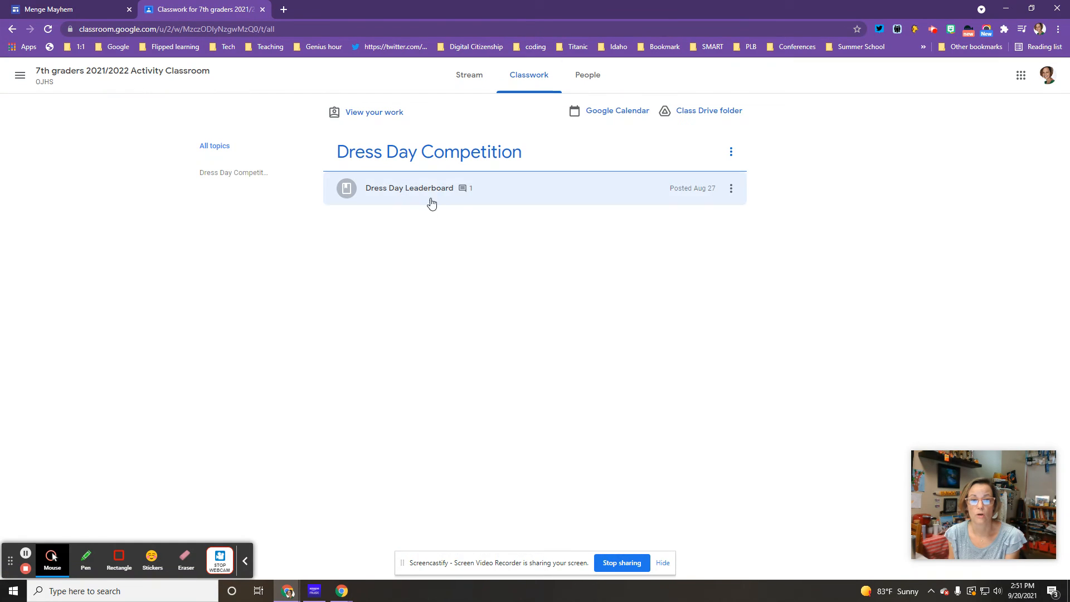
pyautogui.click(409, 188)
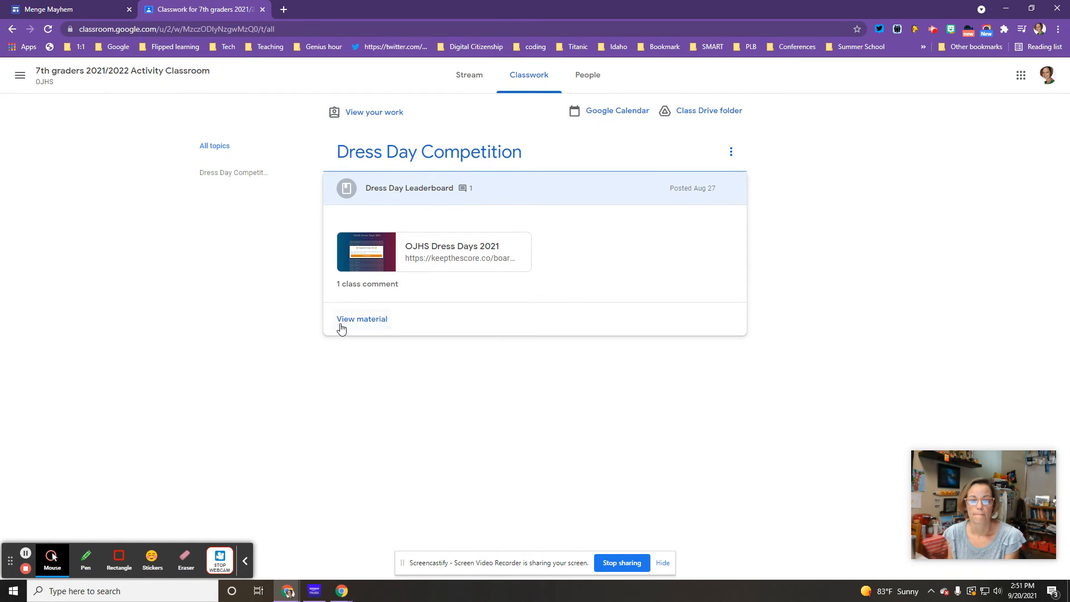
pyautogui.click(20, 75)
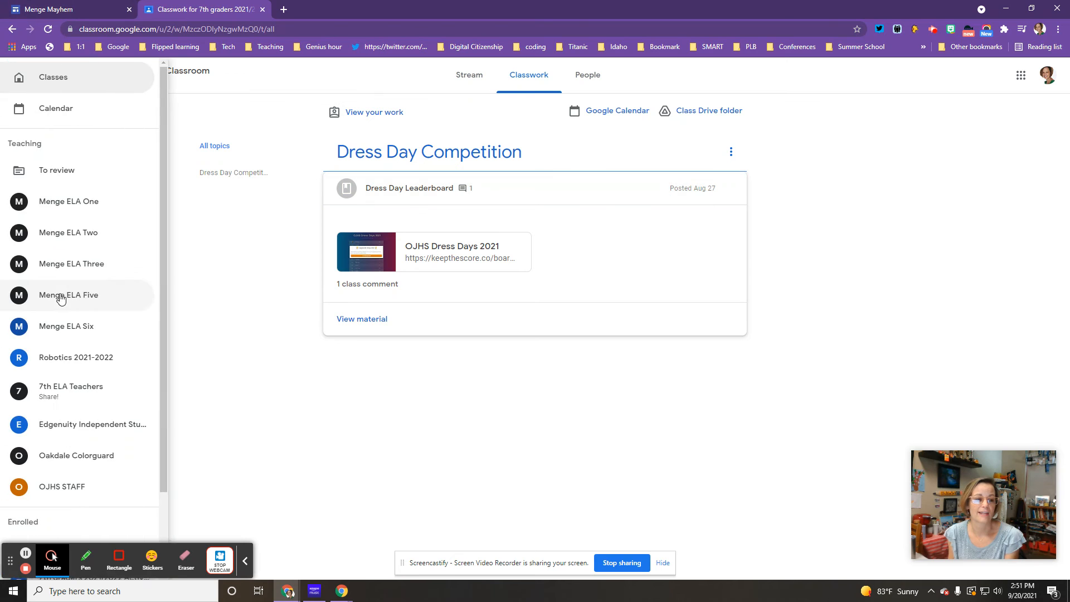
# - Open Menge ELA One and view its Classwork tab
pyautogui.click(68, 201)
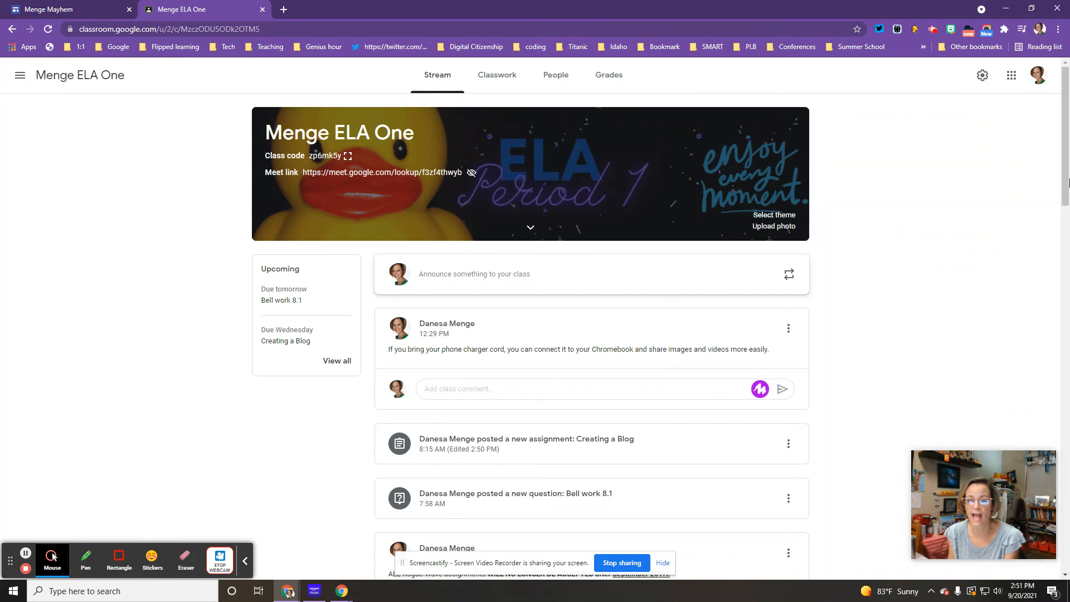
pyautogui.click(496, 75)
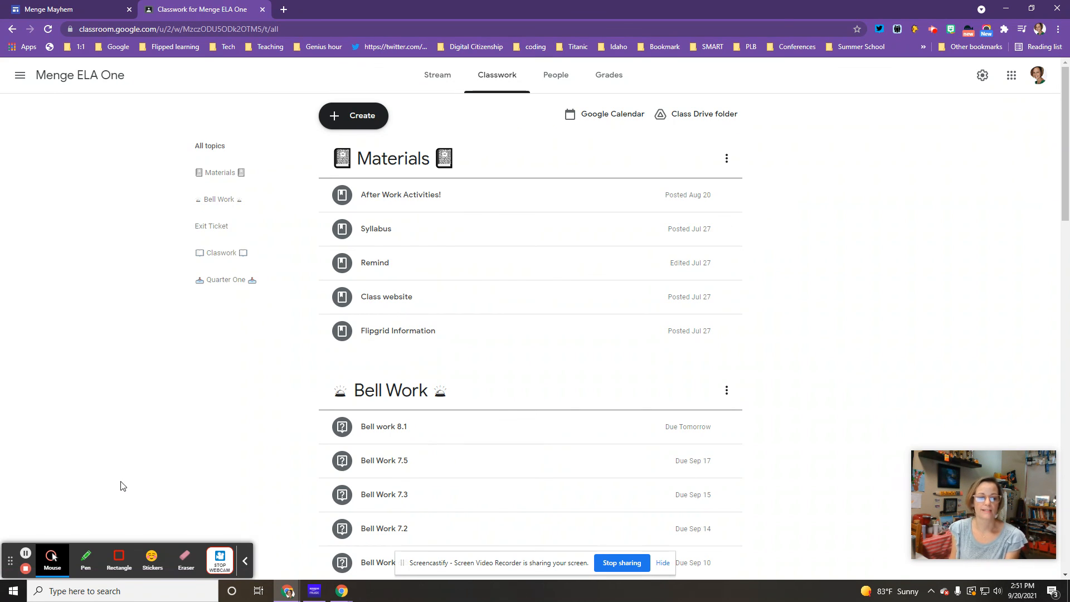
pyautogui.moveTo(25, 569)
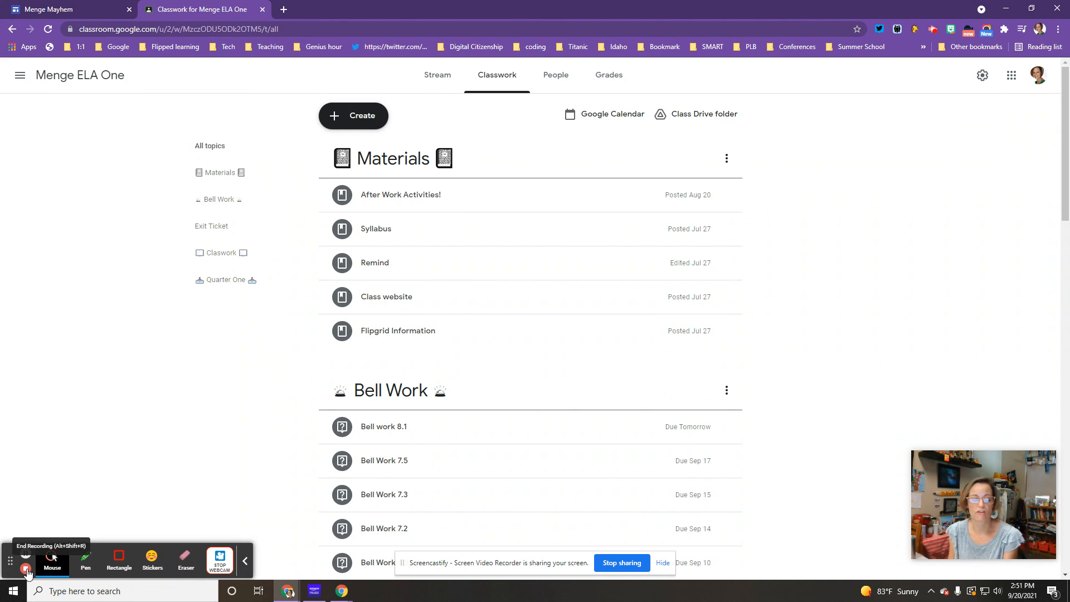